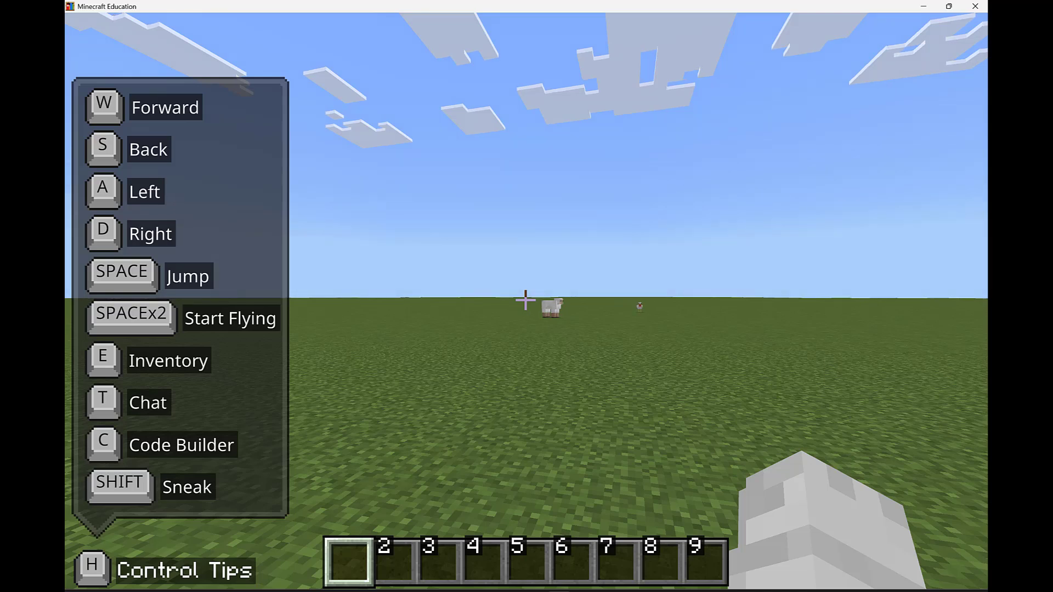
Bring up Code Builder with the C key, reaching the MakeCode home page
{"action": "key", "text": "c"}
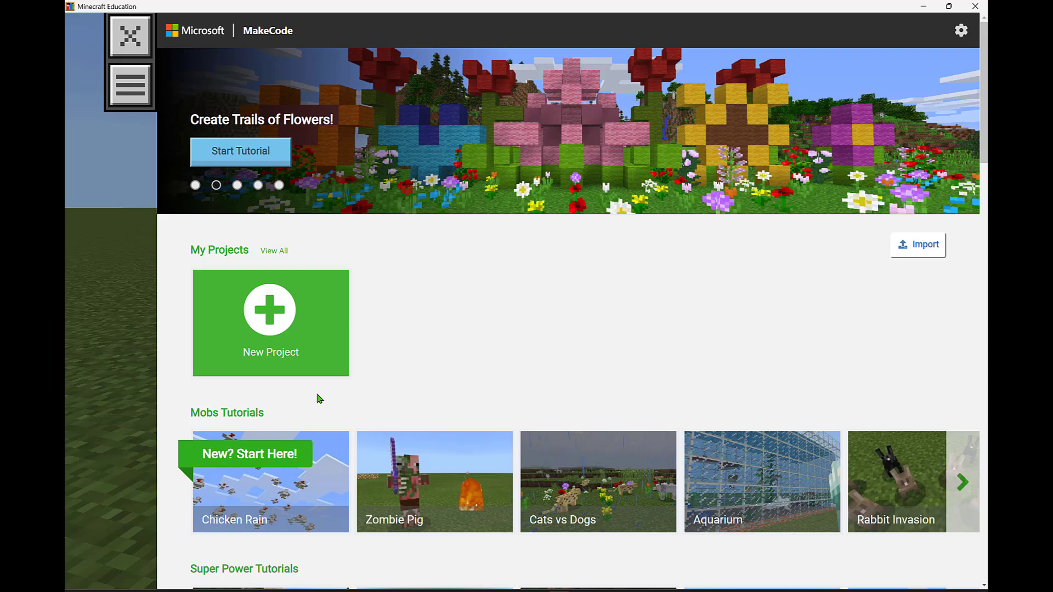
{"action": "scroll", "scroll_direction": "down", "scroll_amount": 3}
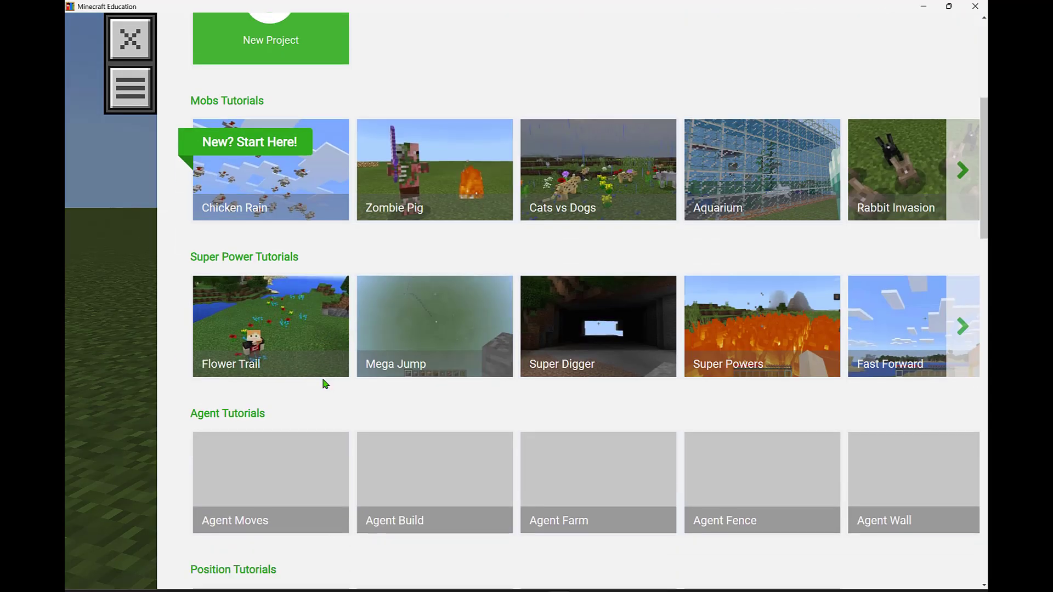
{"action": "scroll", "scroll_direction": "down", "scroll_amount": 3}
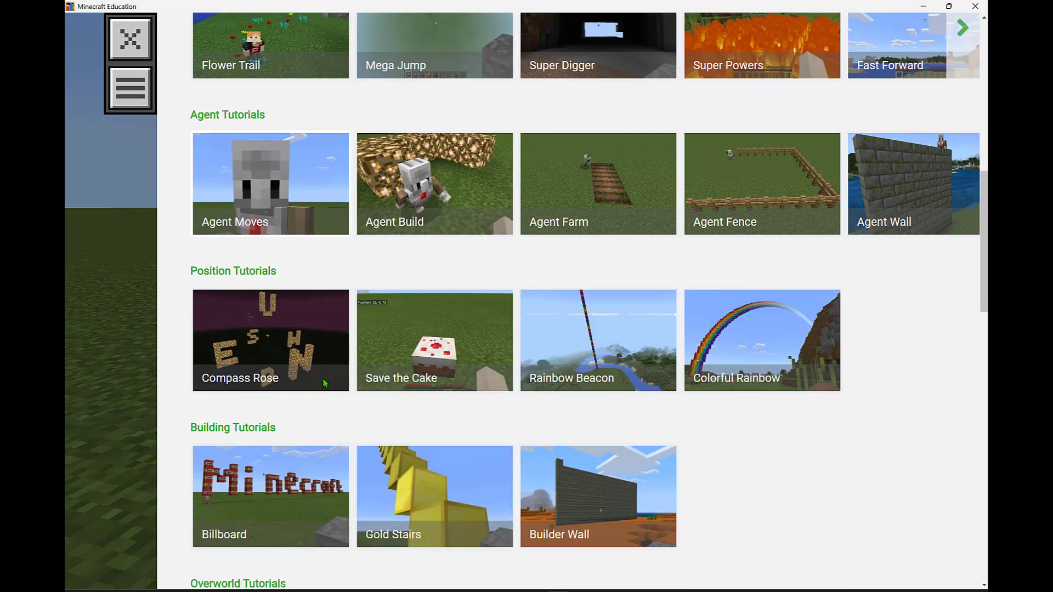
{"action": "scroll", "scroll_direction": "down", "scroll_amount": 3}
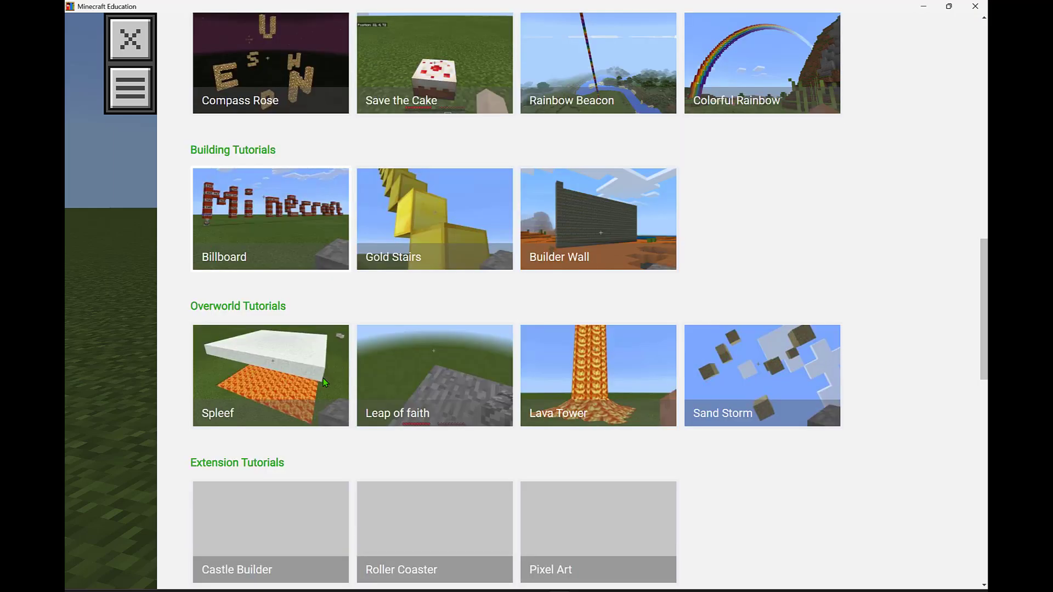
{"action": "scroll", "scroll_direction": "down", "scroll_amount": 3}
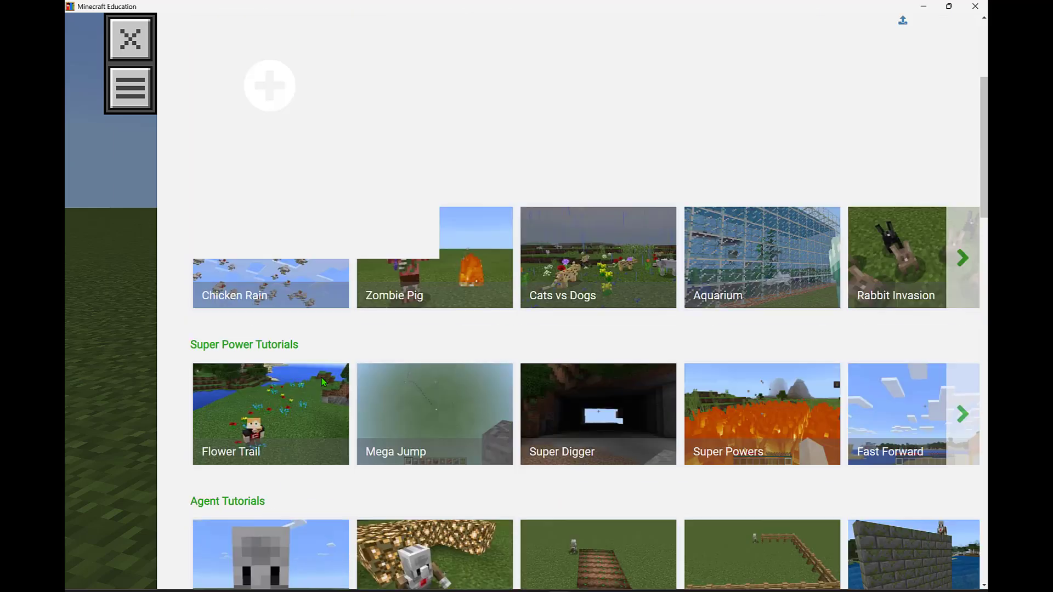
{"action": "scroll", "scroll_direction": "up", "scroll_amount": 3}
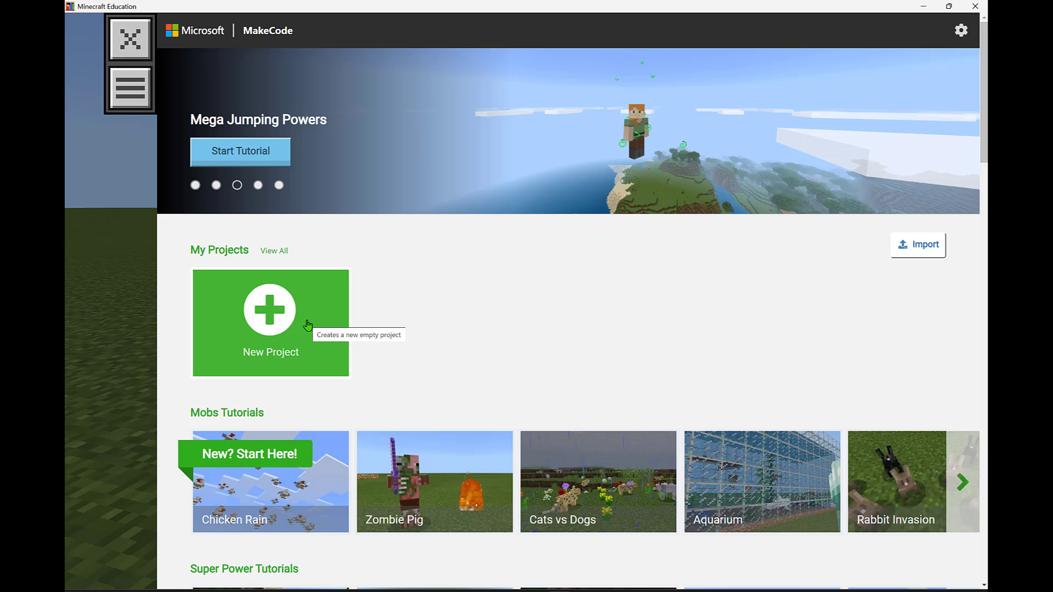
Create a new MakeCode project named 'Play Minecraft Education'
{"action": "left_click", "coordinate": [269, 322]}
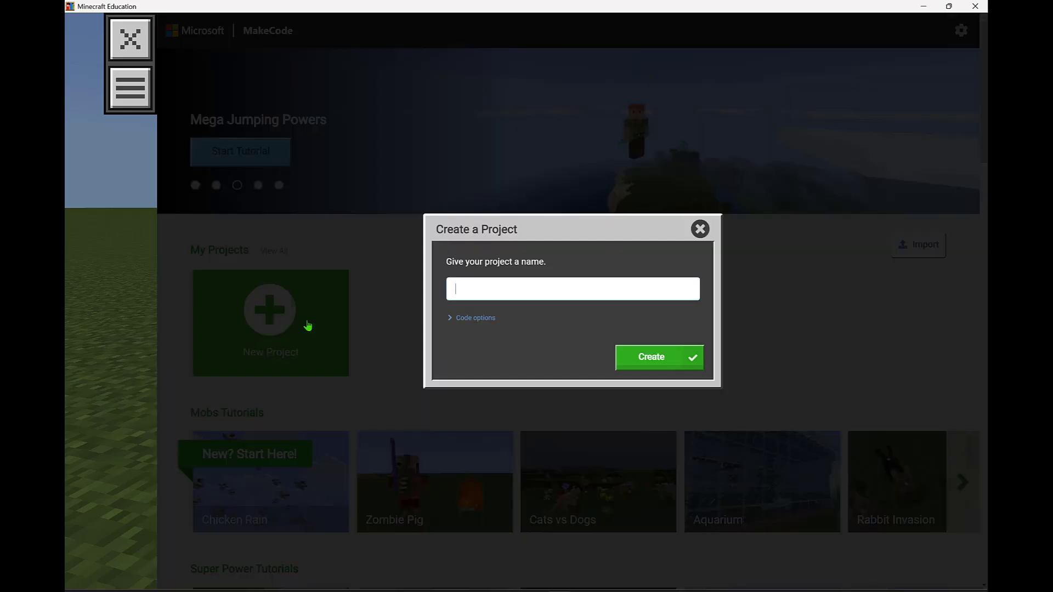
{"action": "type", "text": "Play Minecraft Education"}
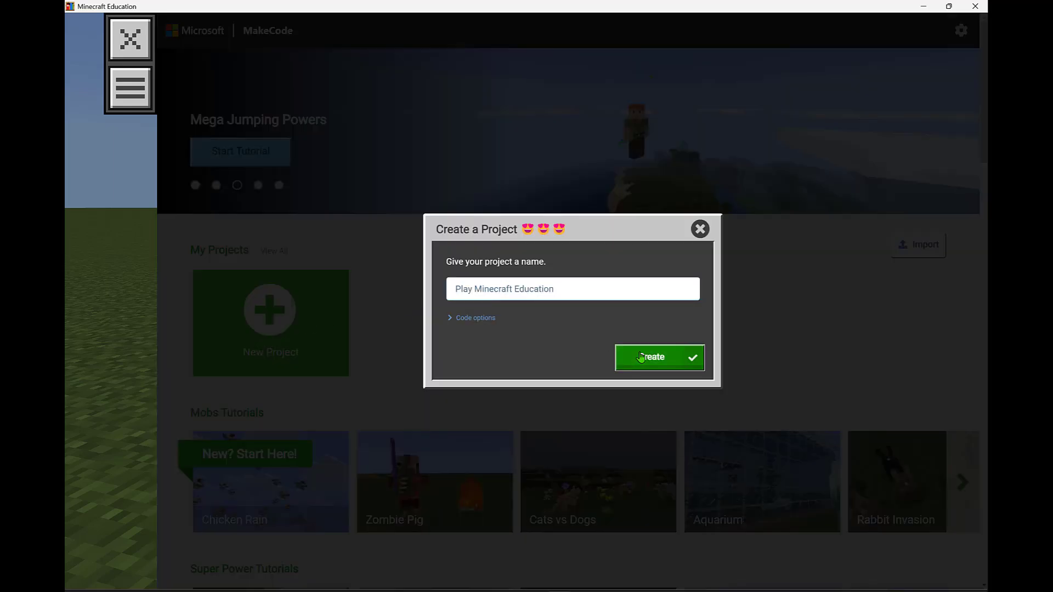
{"action": "left_click", "coordinate": [643, 358]}
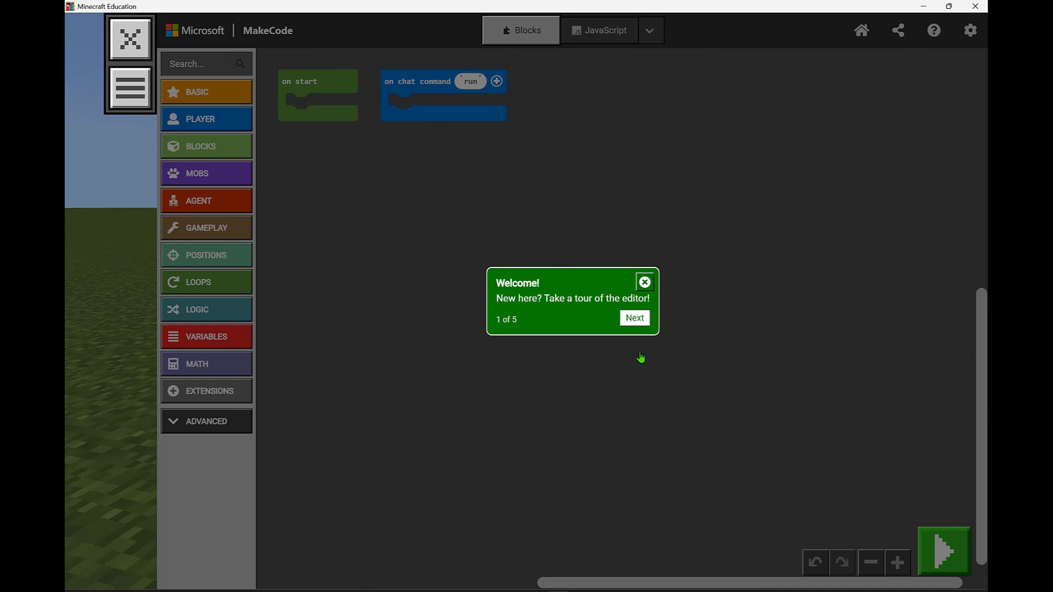
{"action": "mouse_move", "coordinate": [634, 318]}
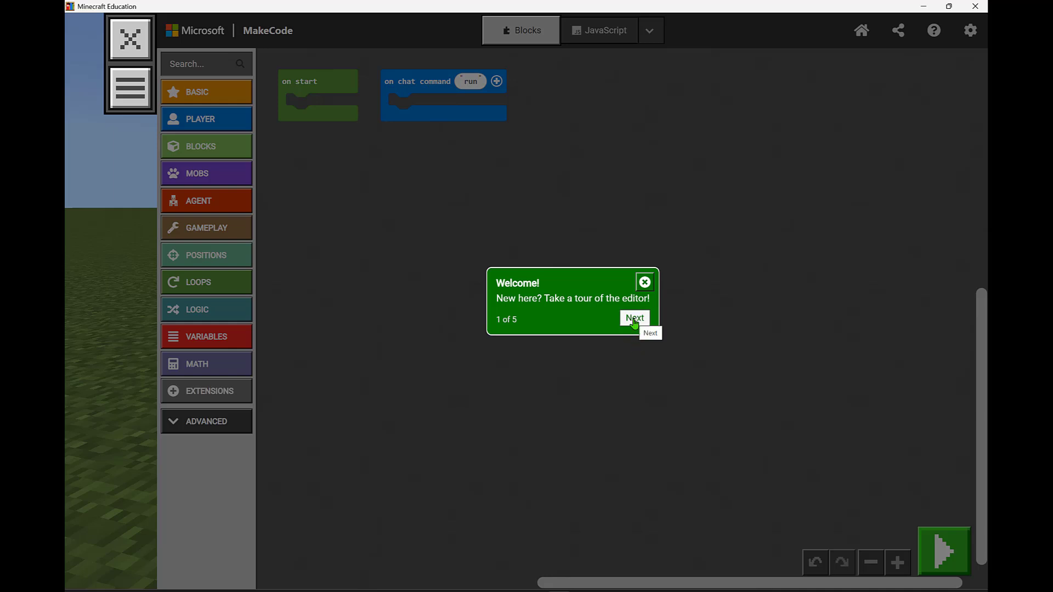
Advance the editor welcome tour through toolbox, workspace and run cards to the share card
{"action": "left_click", "coordinate": [634, 318]}
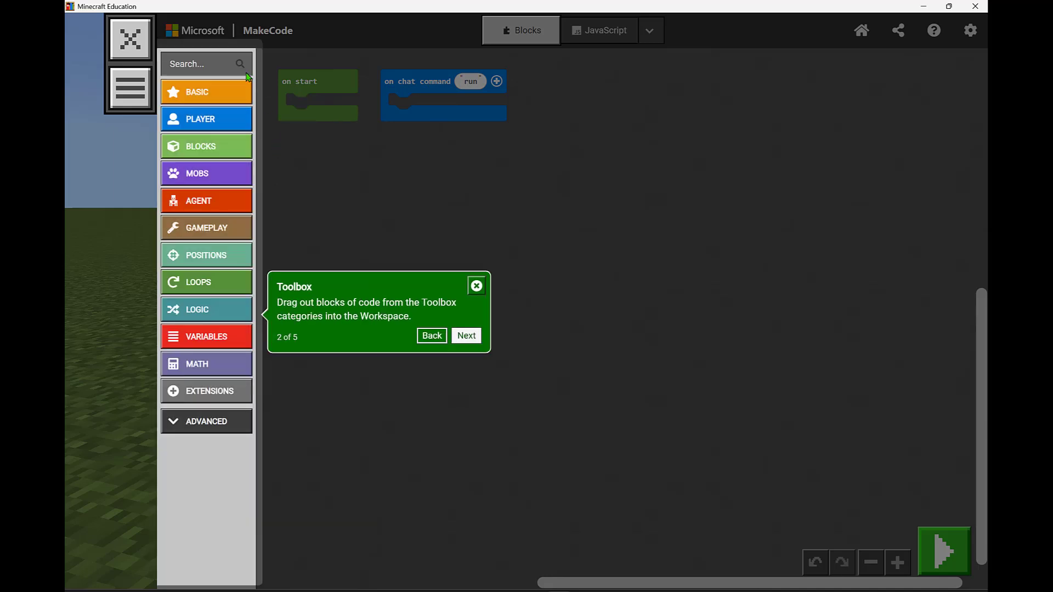
{"action": "mouse_move", "coordinate": [234, 383]}
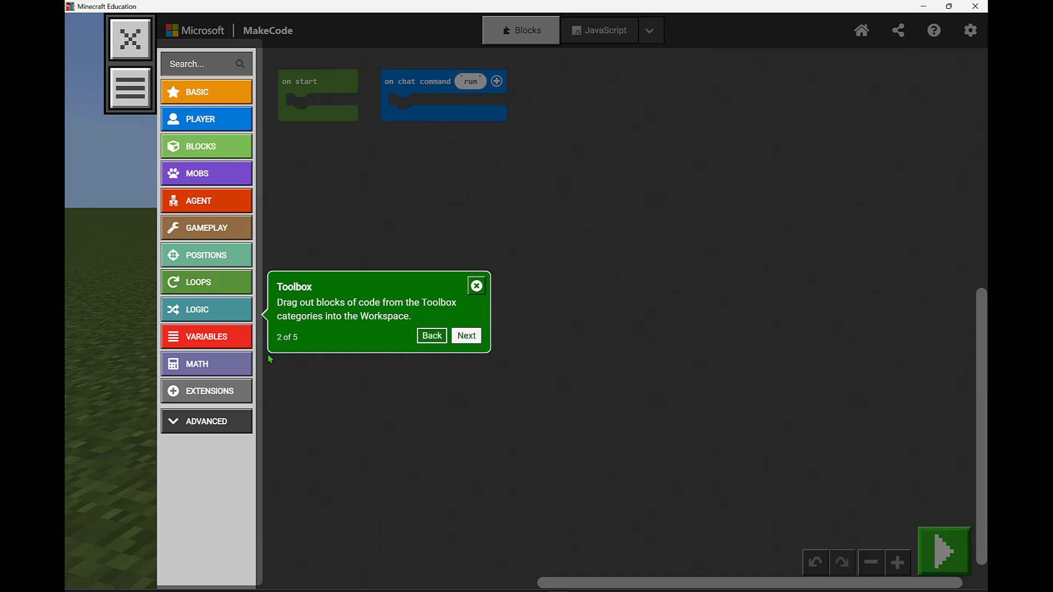
{"action": "left_click", "coordinate": [466, 336]}
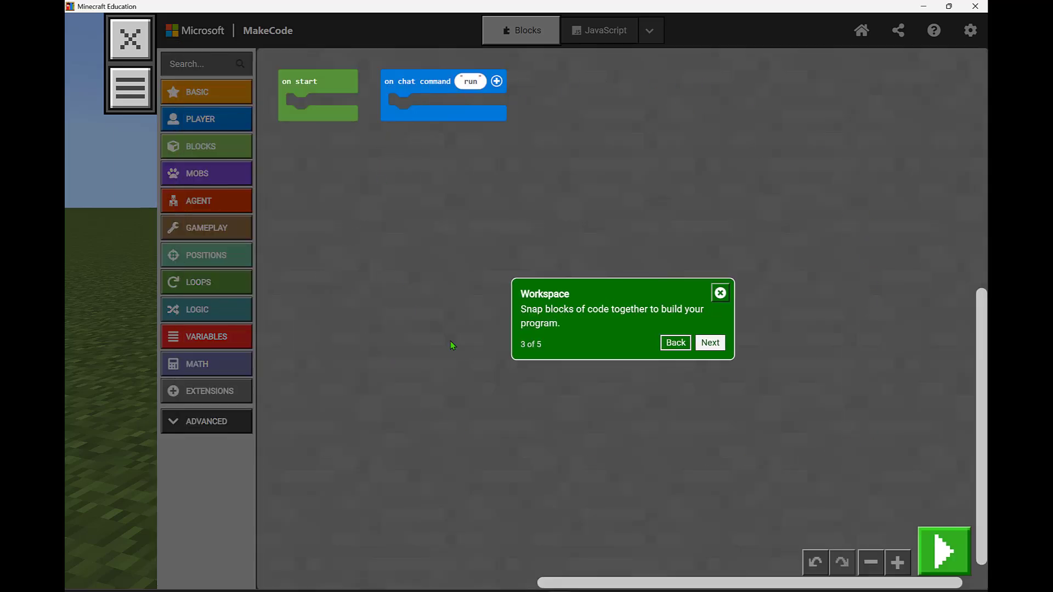
{"action": "mouse_move", "coordinate": [710, 342]}
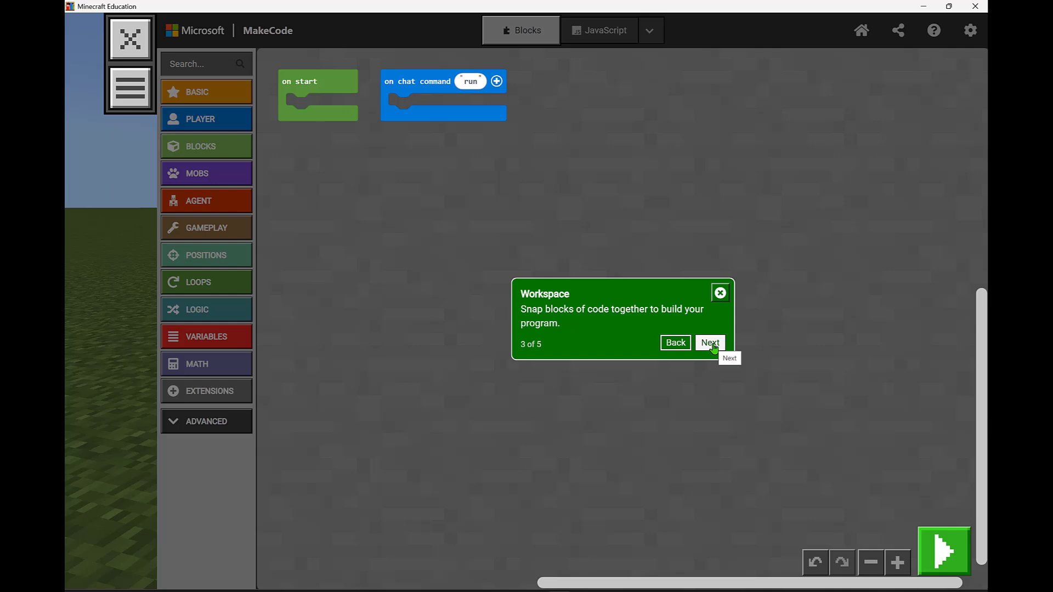
{"action": "left_click", "coordinate": [709, 342]}
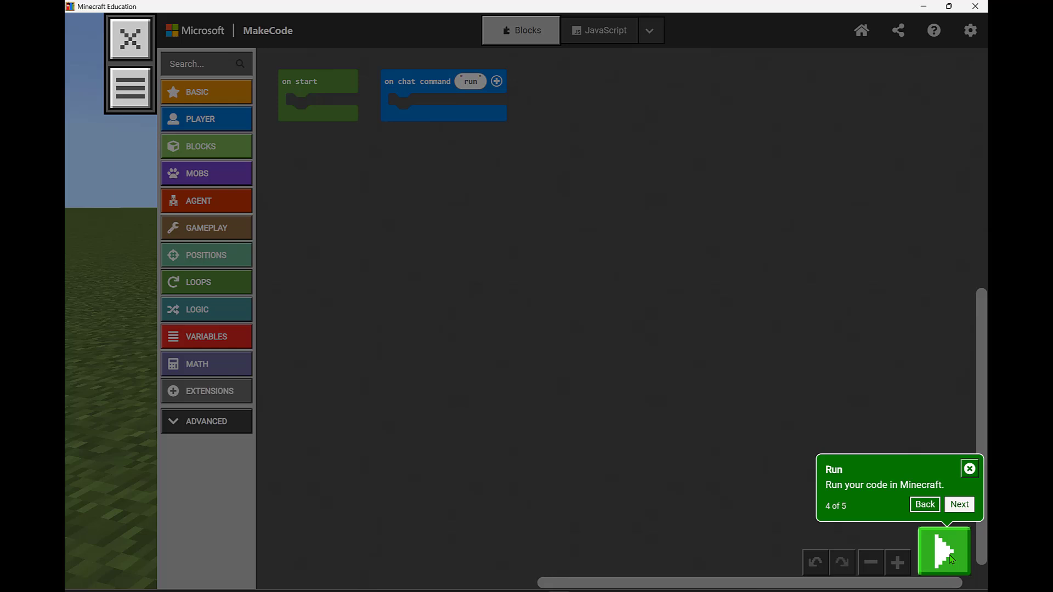
{"action": "mouse_move", "coordinate": [450, 153]}
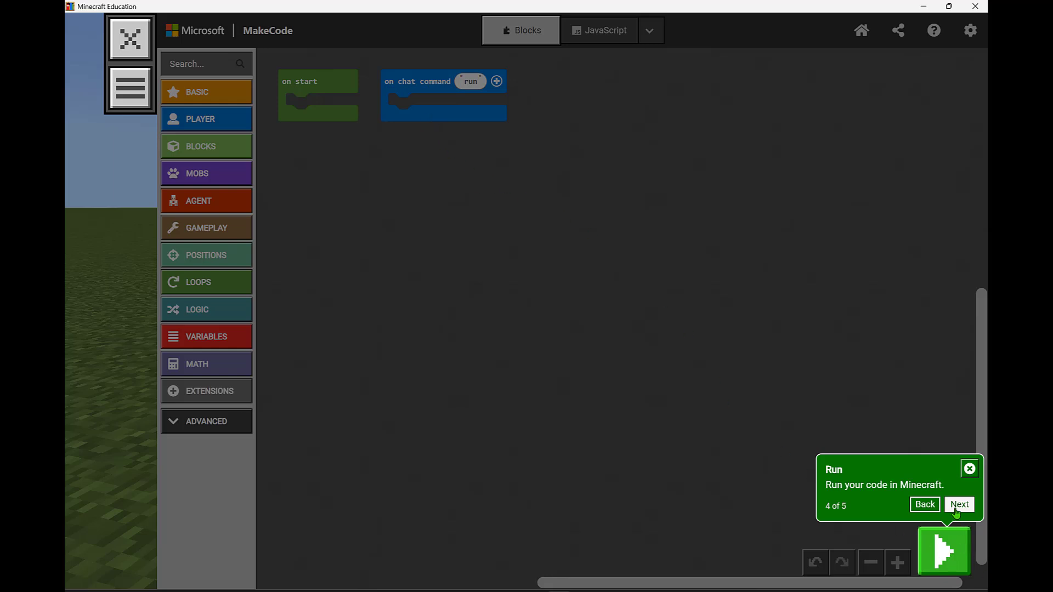
{"action": "left_click", "coordinate": [958, 505]}
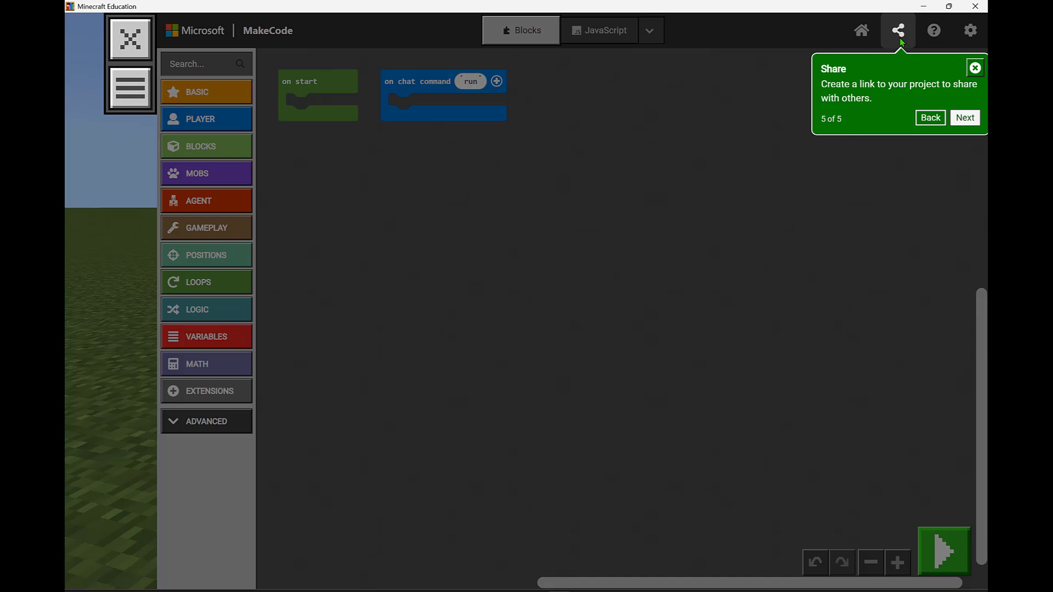
{"action": "mouse_move", "coordinate": [967, 104]}
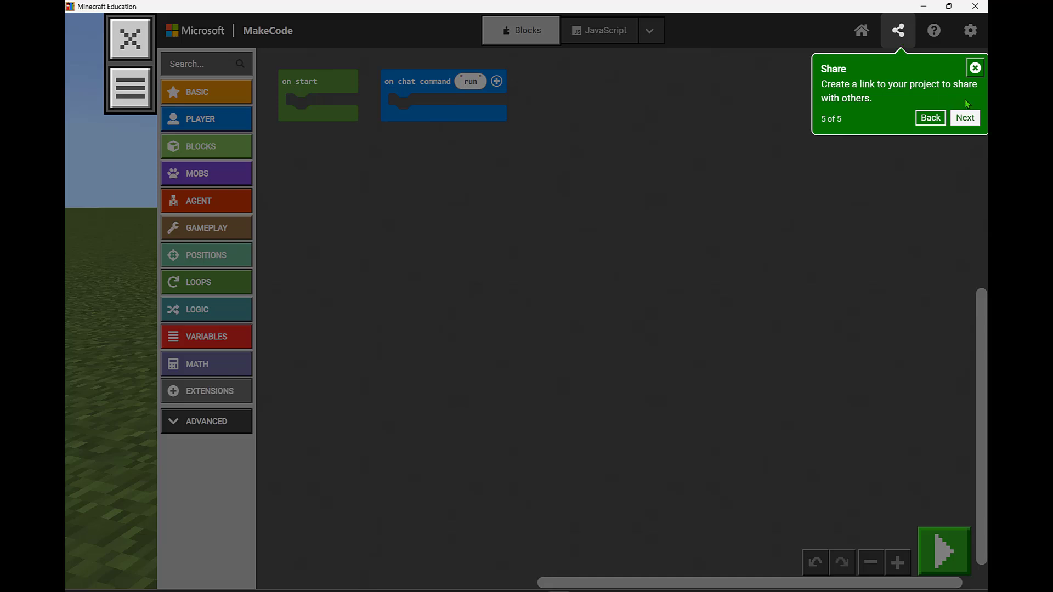
Dismiss the tour, glance at the JavaScript/Python language options, and return to the Blocks editor
{"action": "left_click", "coordinate": [974, 68]}
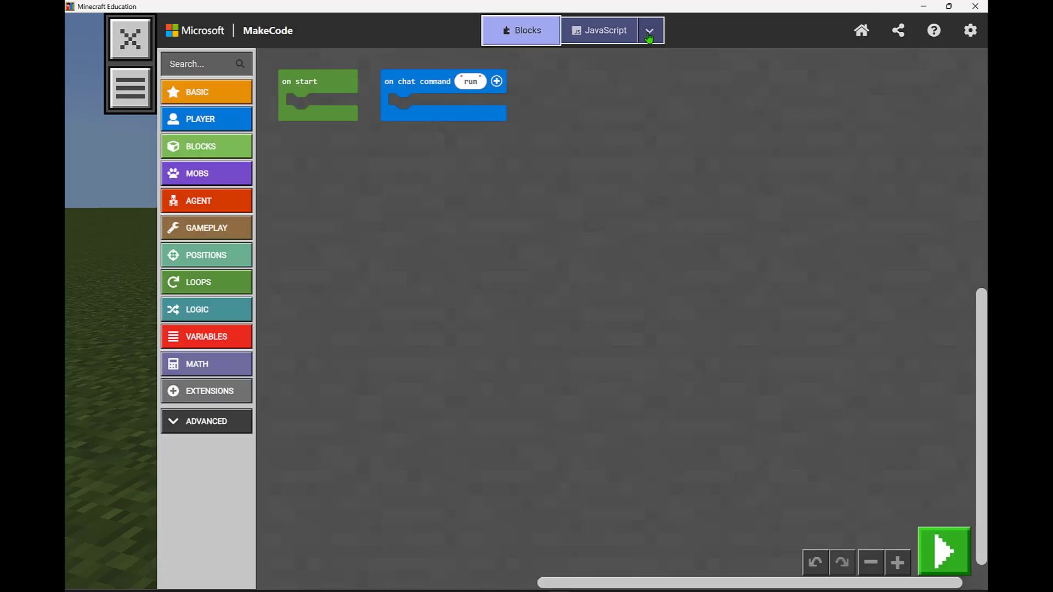
{"action": "left_click", "coordinate": [651, 30]}
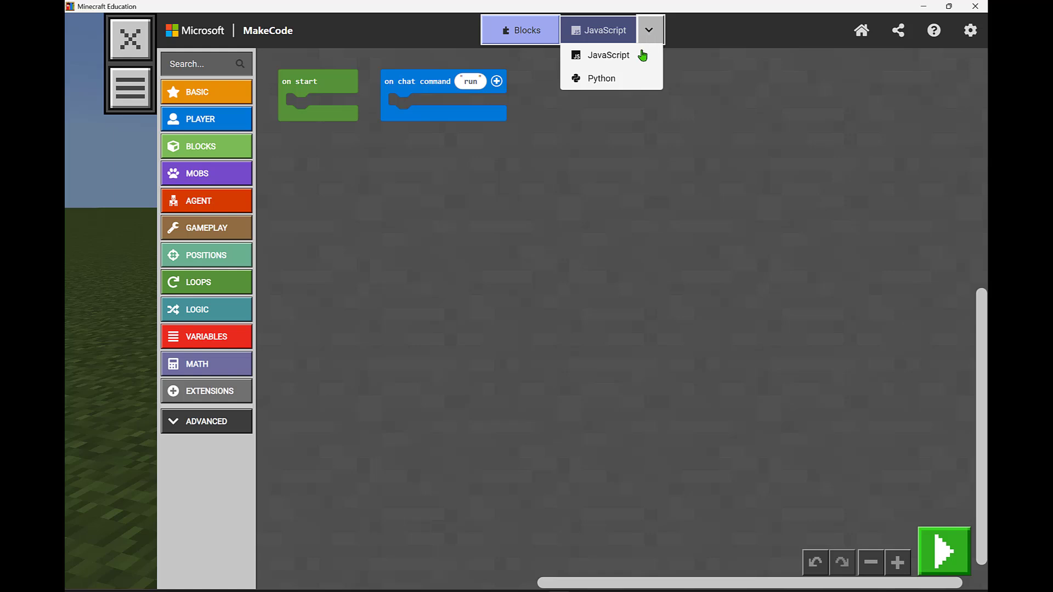
{"action": "mouse_move", "coordinate": [581, 247]}
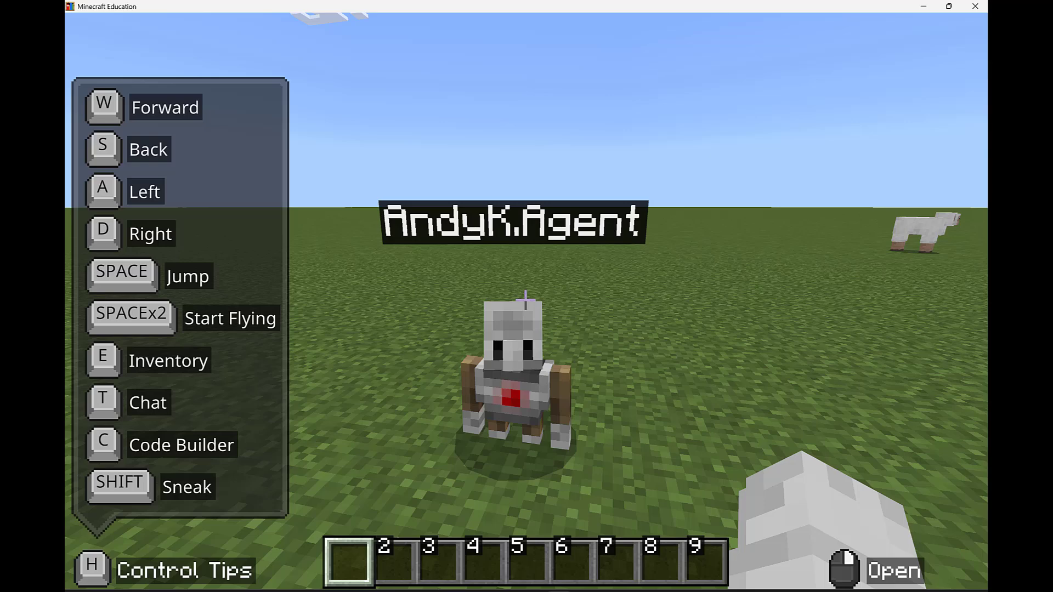
{"action": "left_click", "coordinate": [102, 443]}
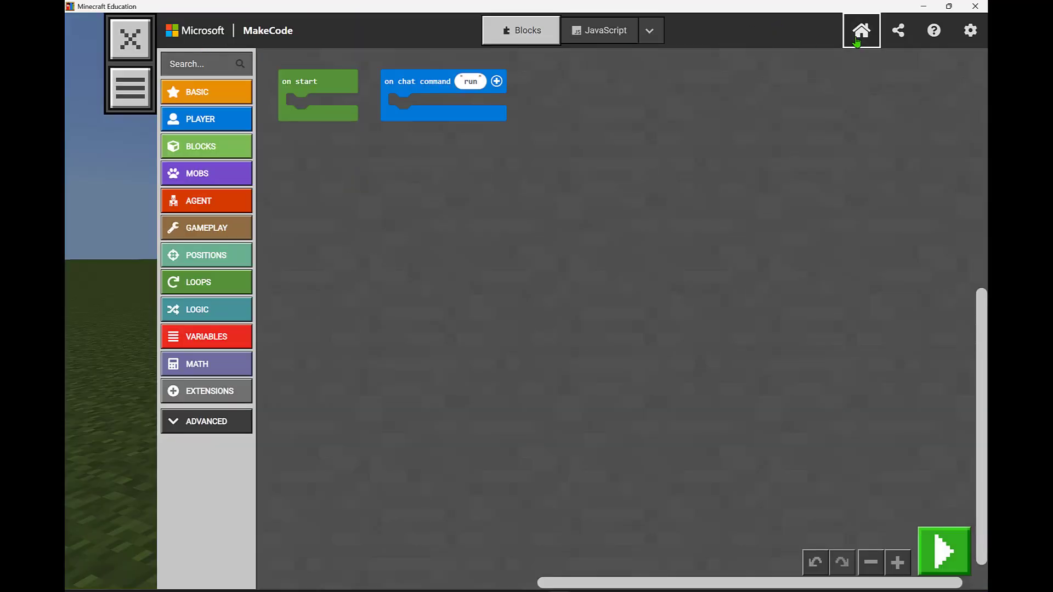
From the MakeCode home page, start the Chicken Rain tutorial using blocks
{"action": "left_click", "coordinate": [861, 31]}
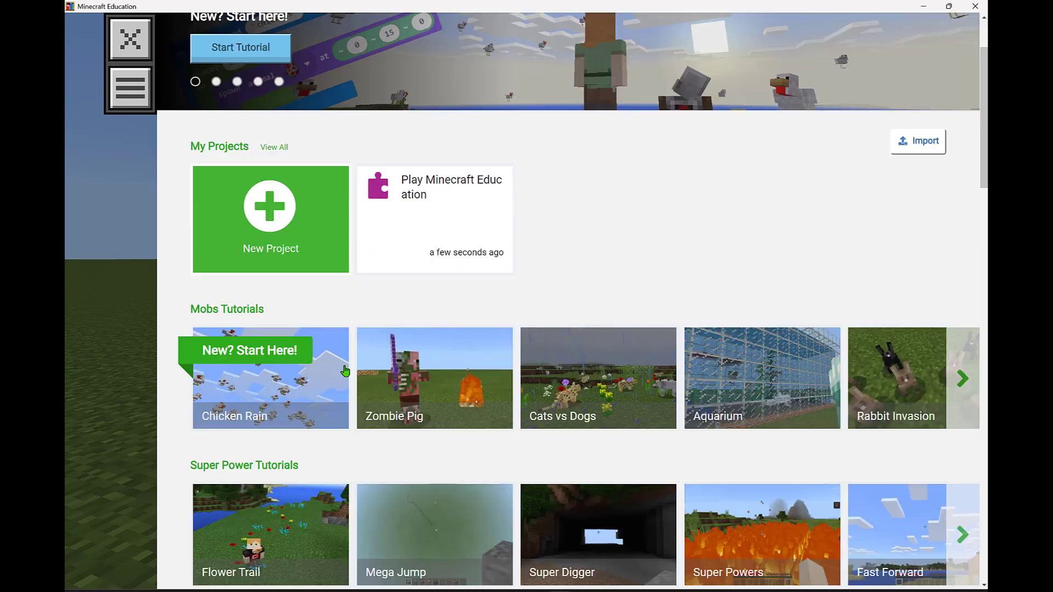
{"action": "scroll", "scroll_direction": "down", "scroll_amount": 3}
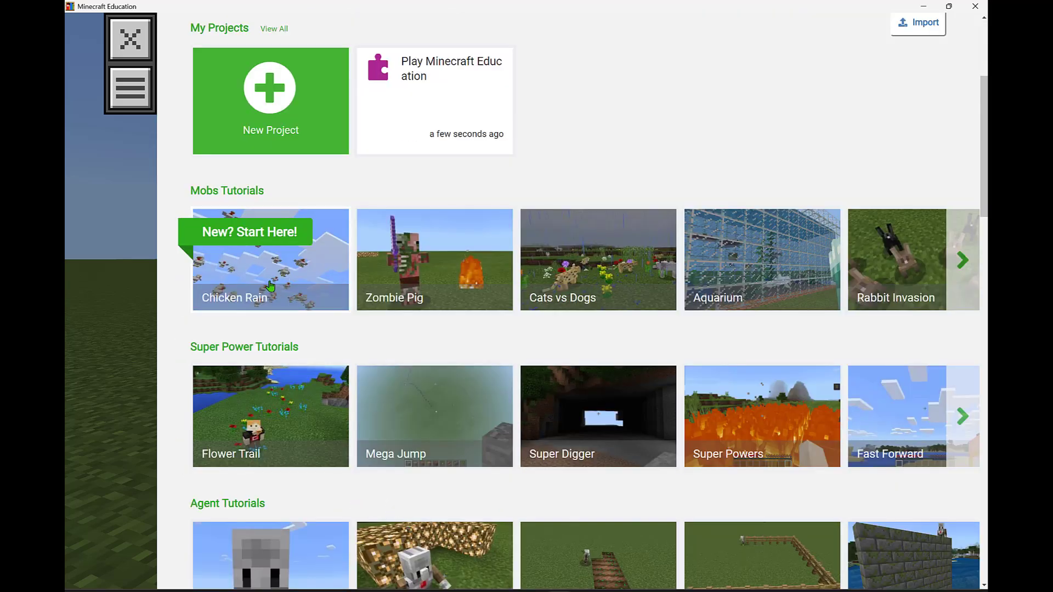
{"action": "mouse_move", "coordinate": [251, 264]}
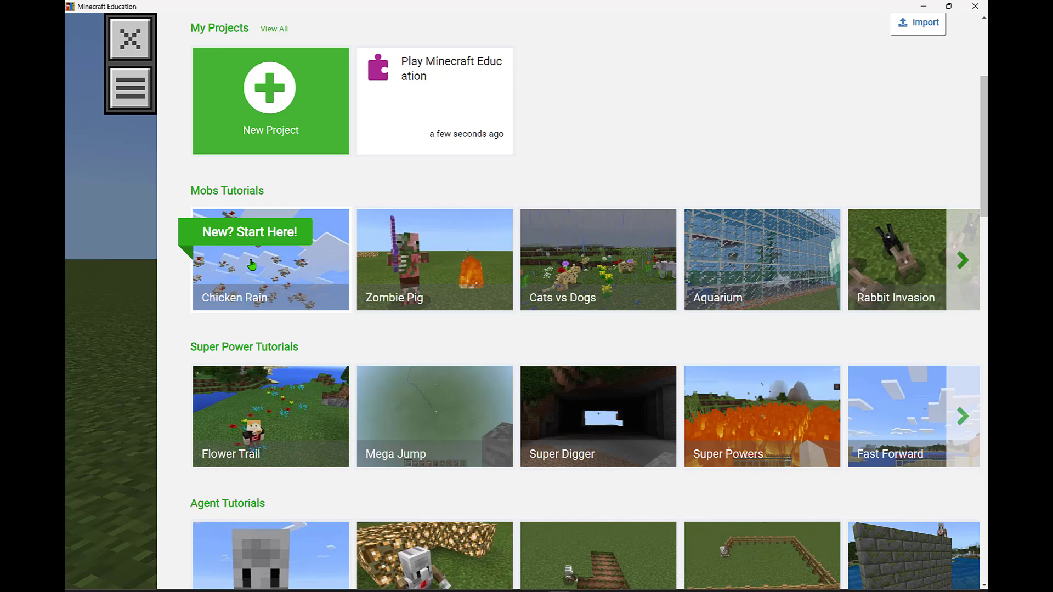
{"action": "left_click", "coordinate": [251, 265]}
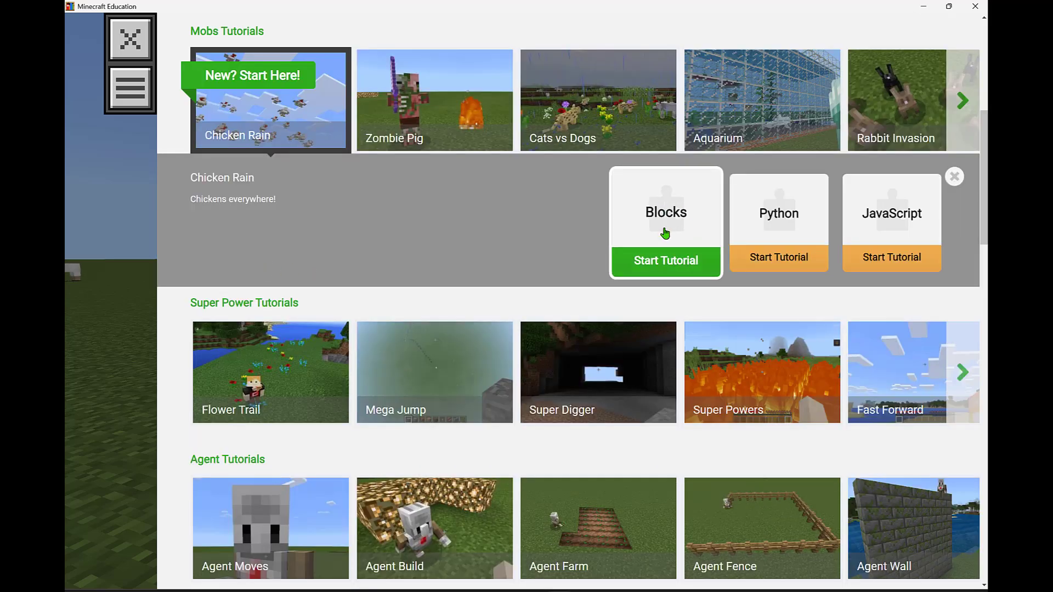
{"action": "left_click", "coordinate": [665, 260]}
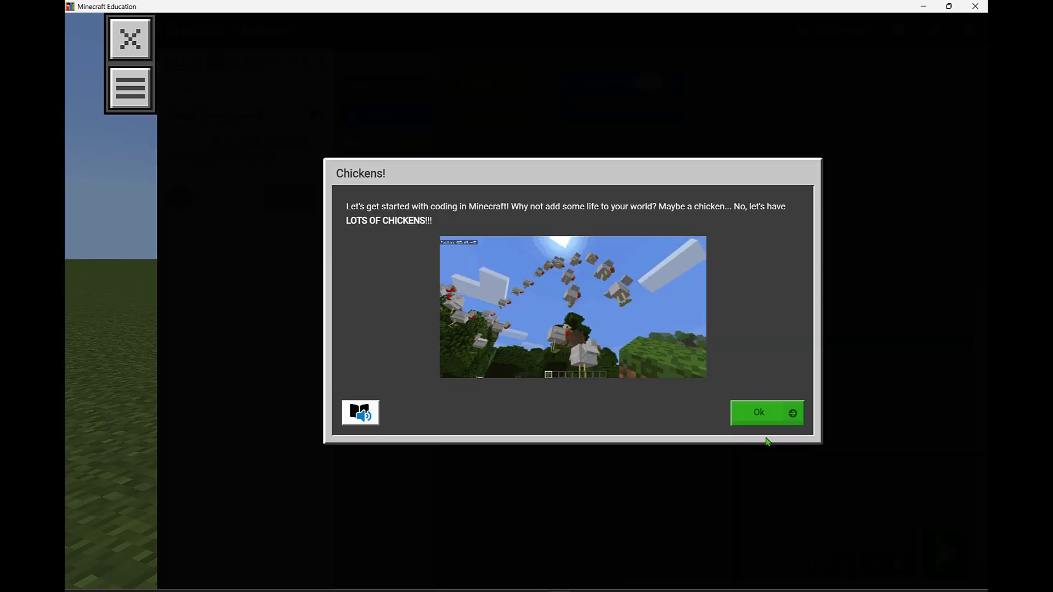
{"action": "left_click", "coordinate": [767, 412]}
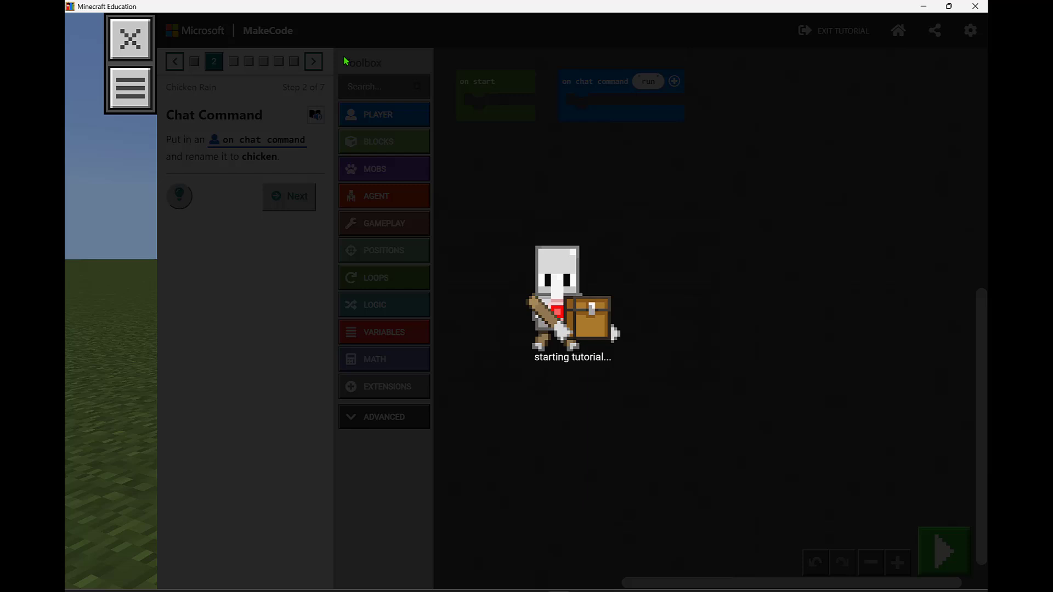
{"action": "mouse_move", "coordinate": [268, 331]}
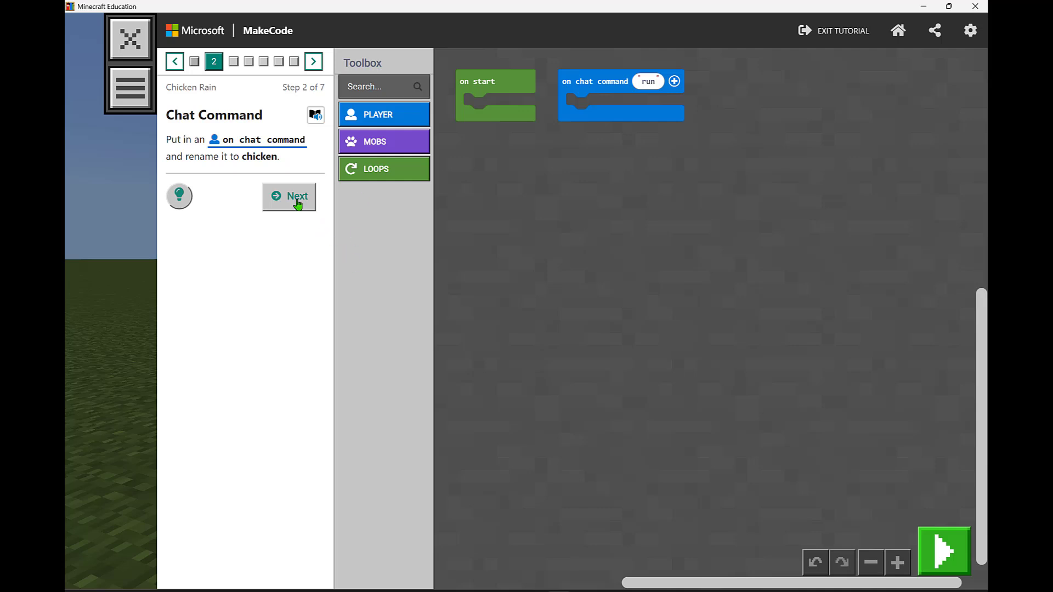
Advance the Chicken Rain tutorial through steps 3, 4 and 5 to step 6, Make more chickens
{"action": "left_click", "coordinate": [289, 198]}
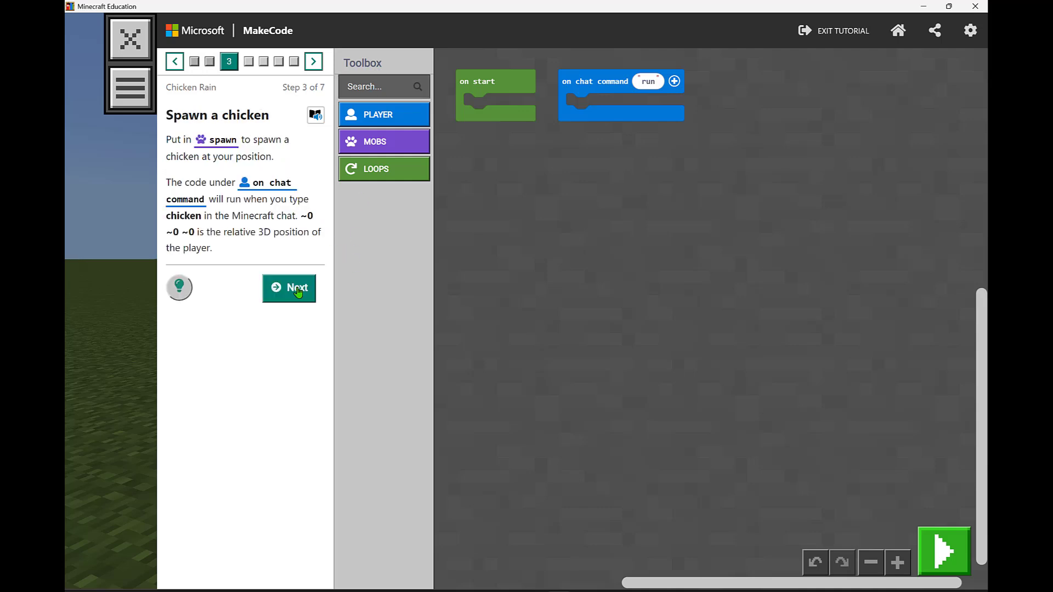
{"action": "left_click", "coordinate": [289, 287]}
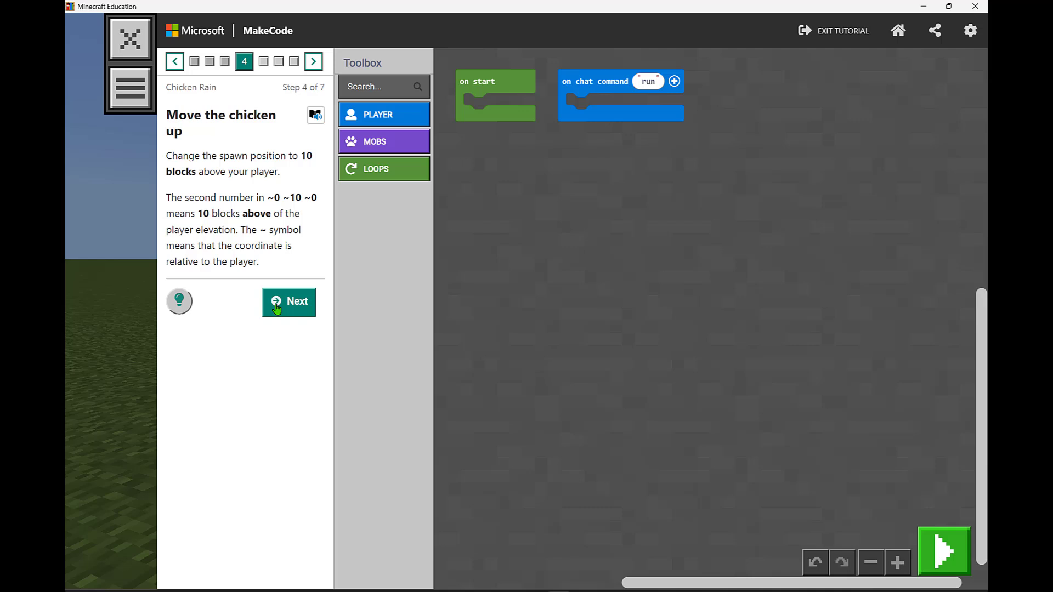
{"action": "left_click", "coordinate": [288, 303]}
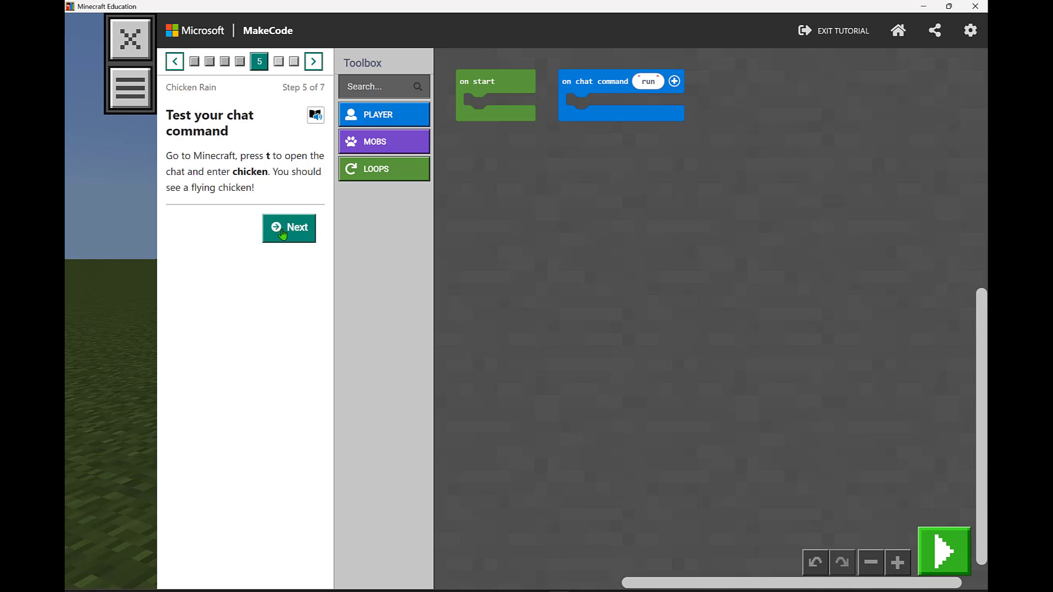
{"action": "left_click", "coordinate": [288, 228]}
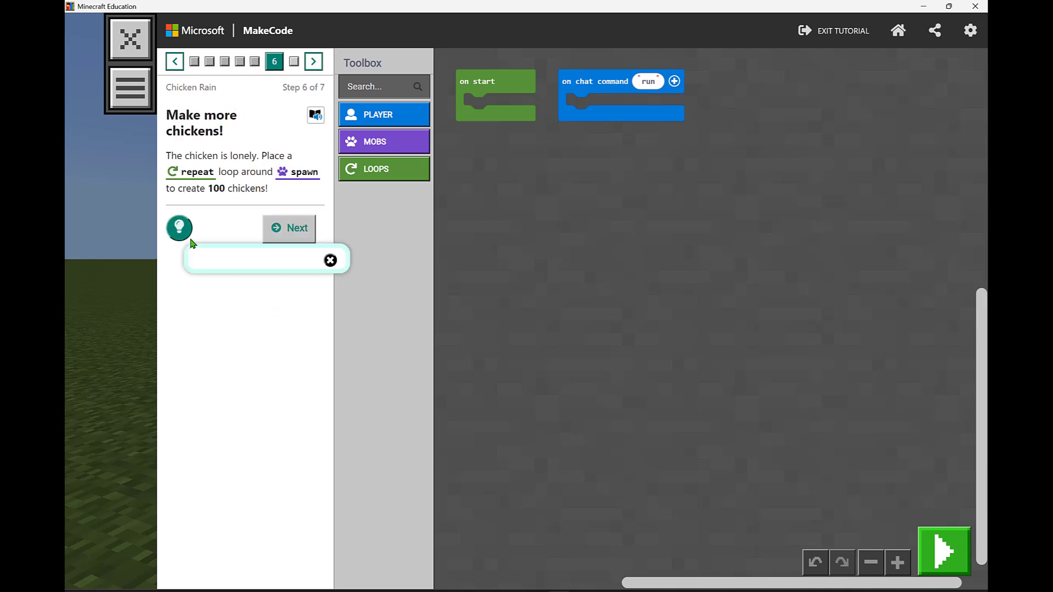
{"action": "mouse_move", "coordinate": [671, 141]}
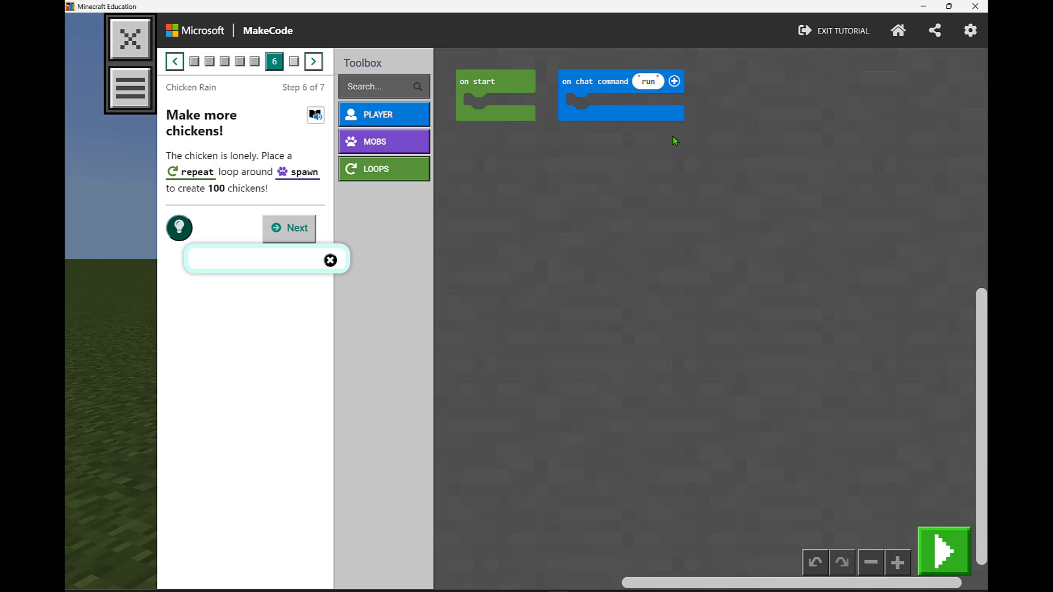
View the step 6 hint with the finished chicken code, then begin renaming the chat command 'run'
{"action": "left_click", "coordinate": [180, 228]}
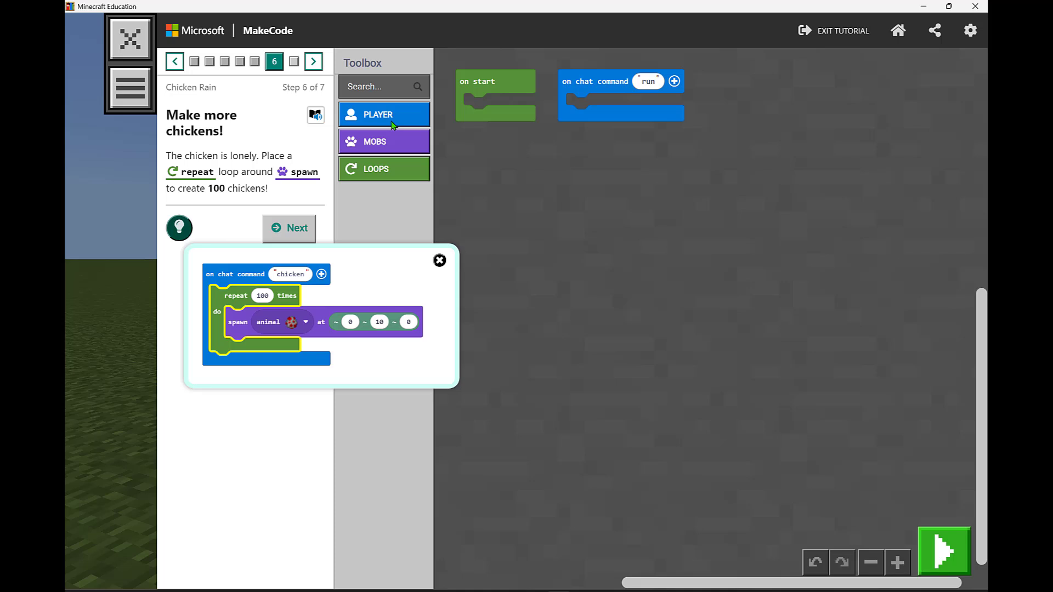
{"action": "mouse_move", "coordinate": [376, 112]}
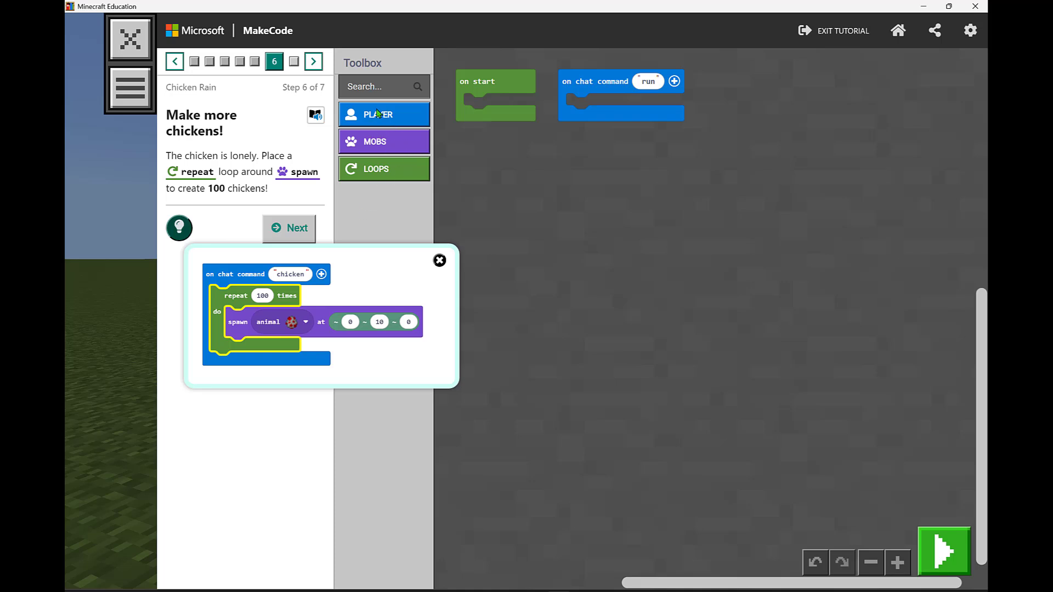
{"action": "mouse_move", "coordinate": [649, 81]}
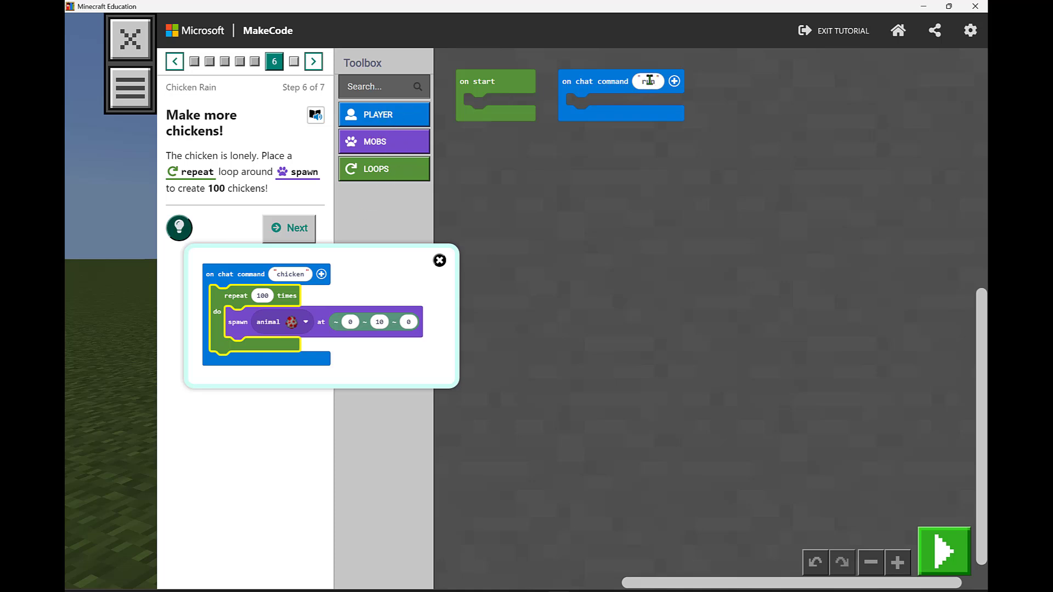
{"action": "left_click", "coordinate": [439, 261]}
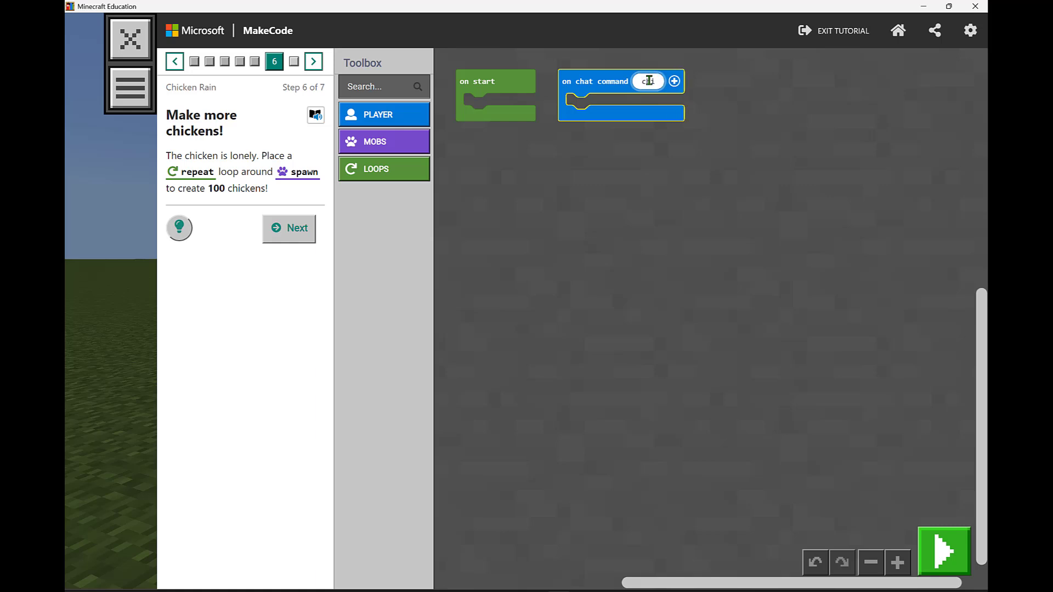
Name the chat command 'chicken' and give it a repeat 100 times loop ready for a spawn block
{"action": "type", "text": "chicken"}
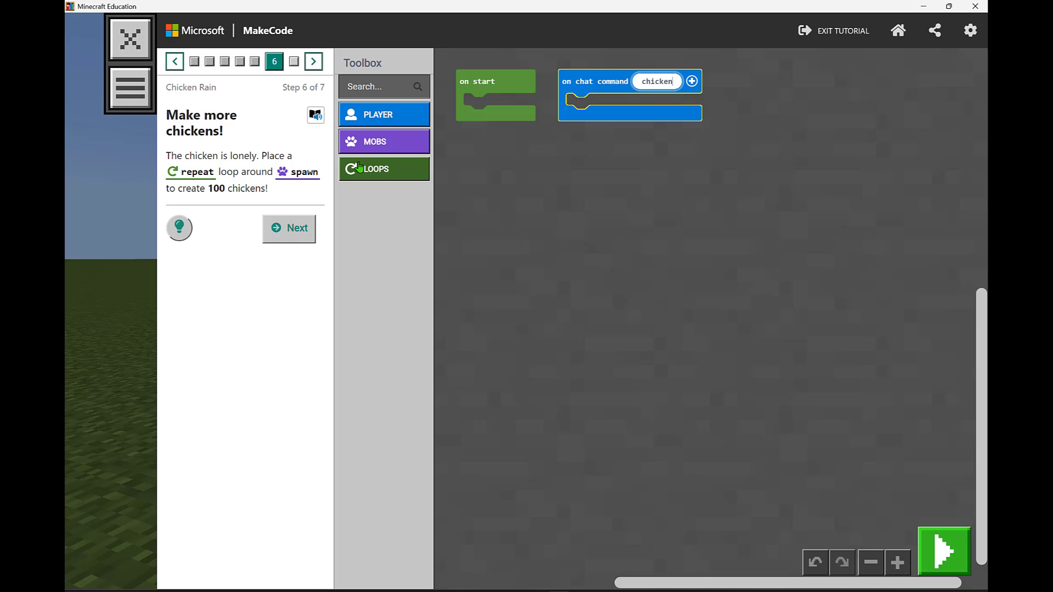
{"action": "left_click", "coordinate": [375, 169]}
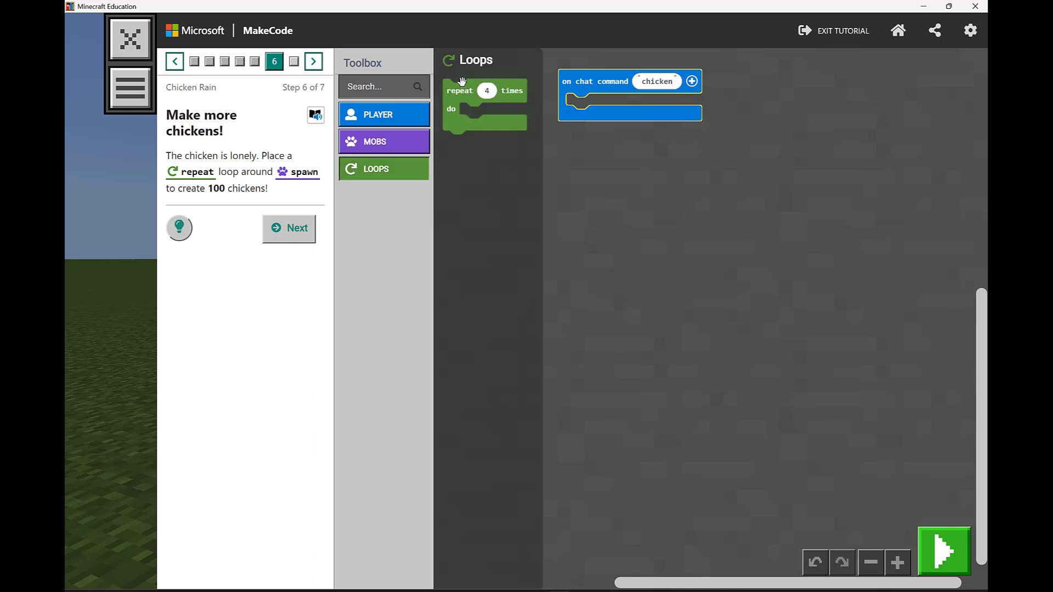
{"action": "left_click_drag", "start_coordinate": [483, 91], "coordinate": [601, 107]}
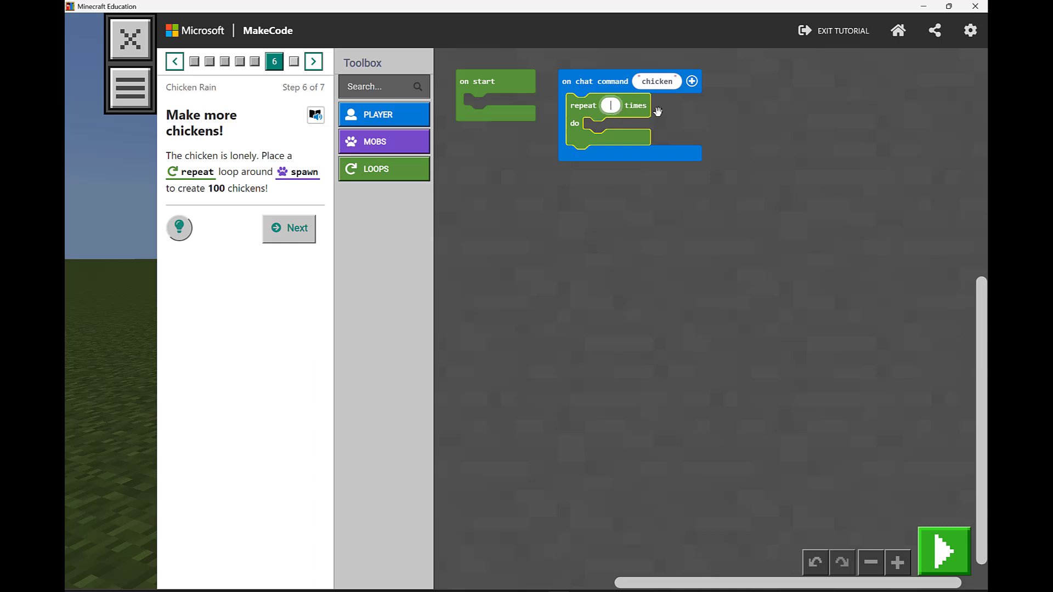
{"action": "type", "text": "100"}
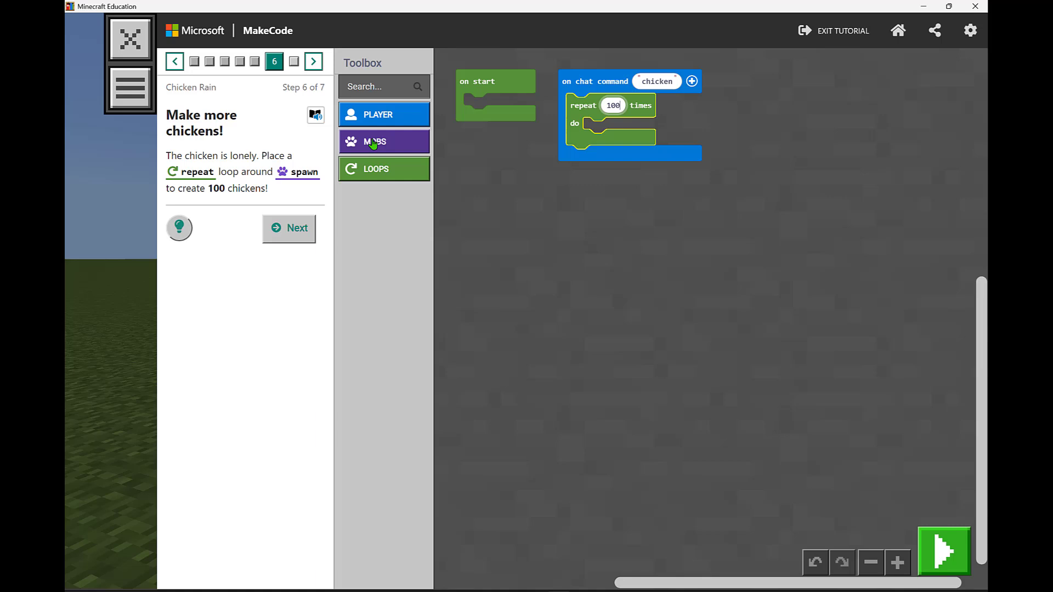
{"action": "left_click", "coordinate": [384, 141]}
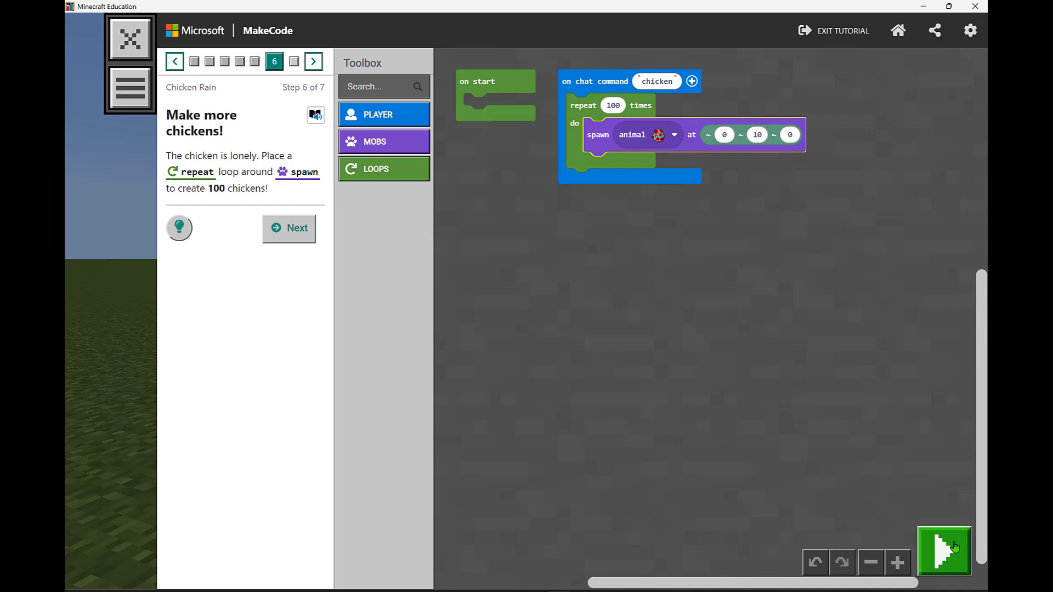
{"action": "mouse_move", "coordinate": [953, 546]}
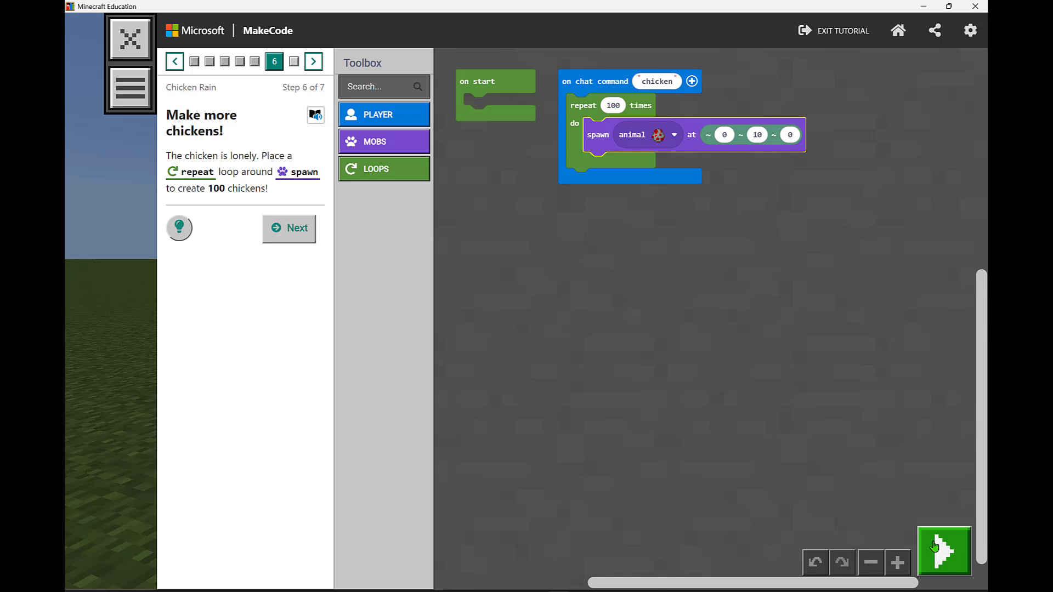
Run the program in the world and enter the chicken command in chat to spawn the chickens
{"action": "left_click", "coordinate": [943, 552]}
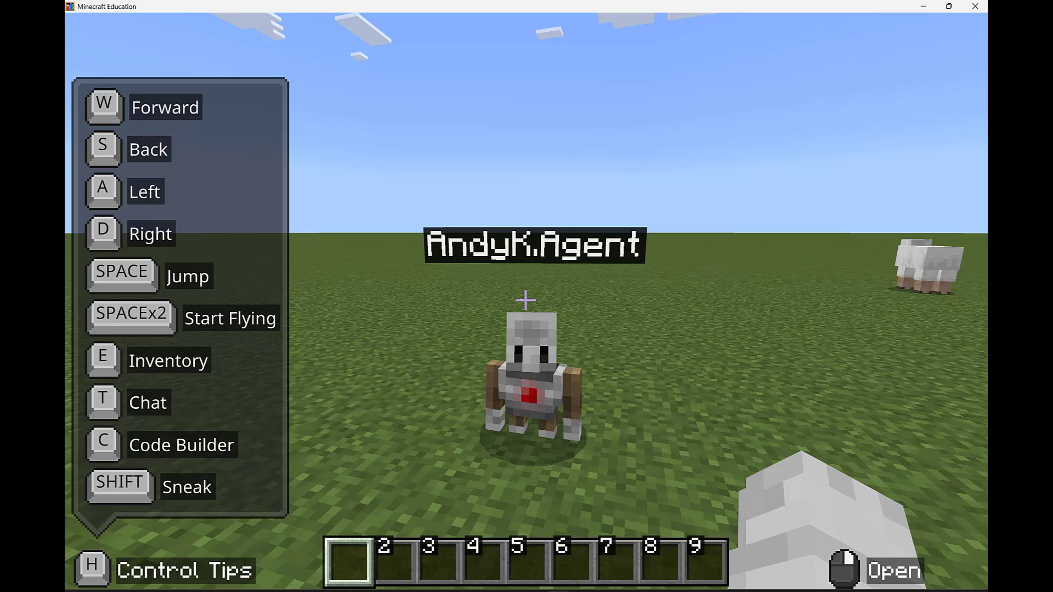
{"action": "key", "text": "t"}
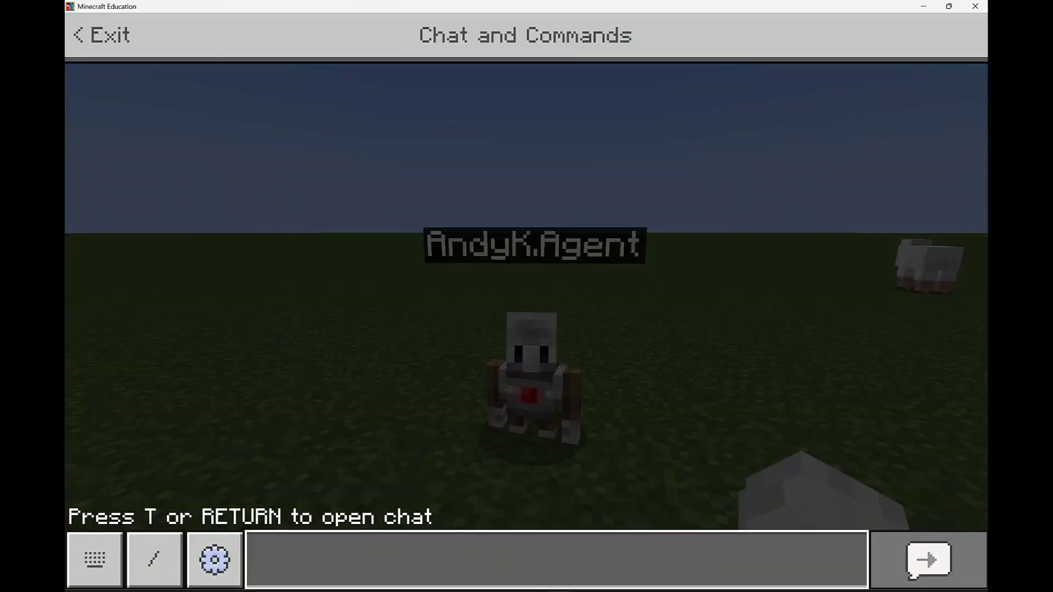
{"action": "type", "text": "chick"}
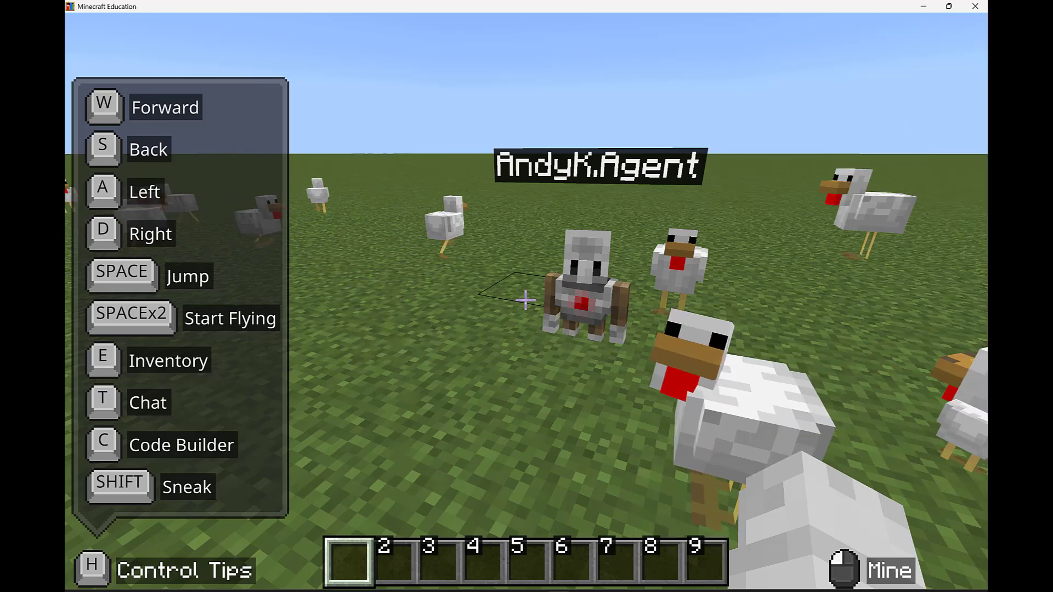
Send '/remove @c' in chat to remove the agent, then bring the chicken code back up
{"action": "key", "text": "t"}
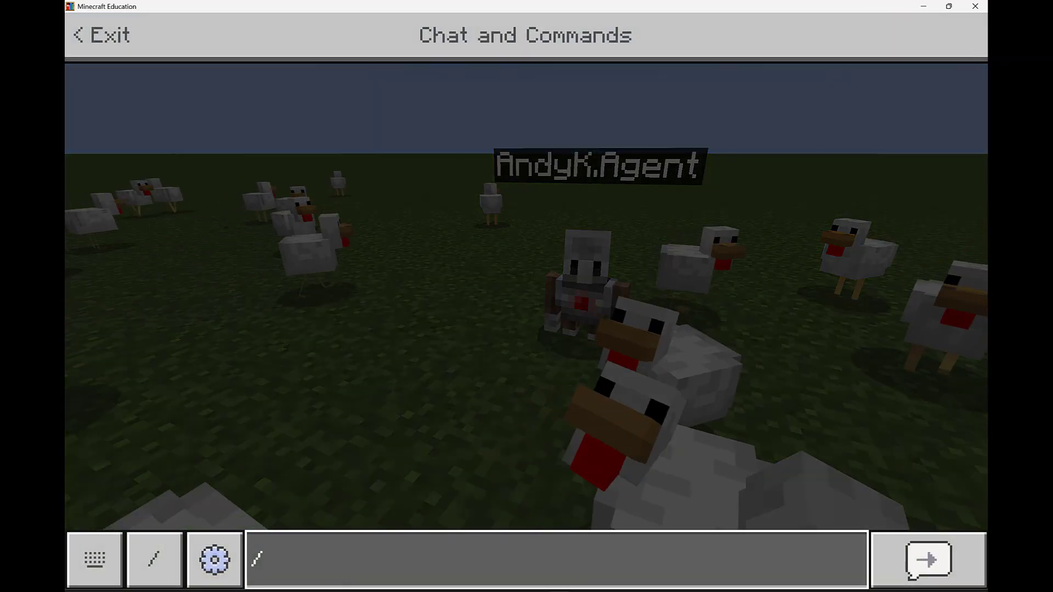
{"action": "type", "text": "/remove"}
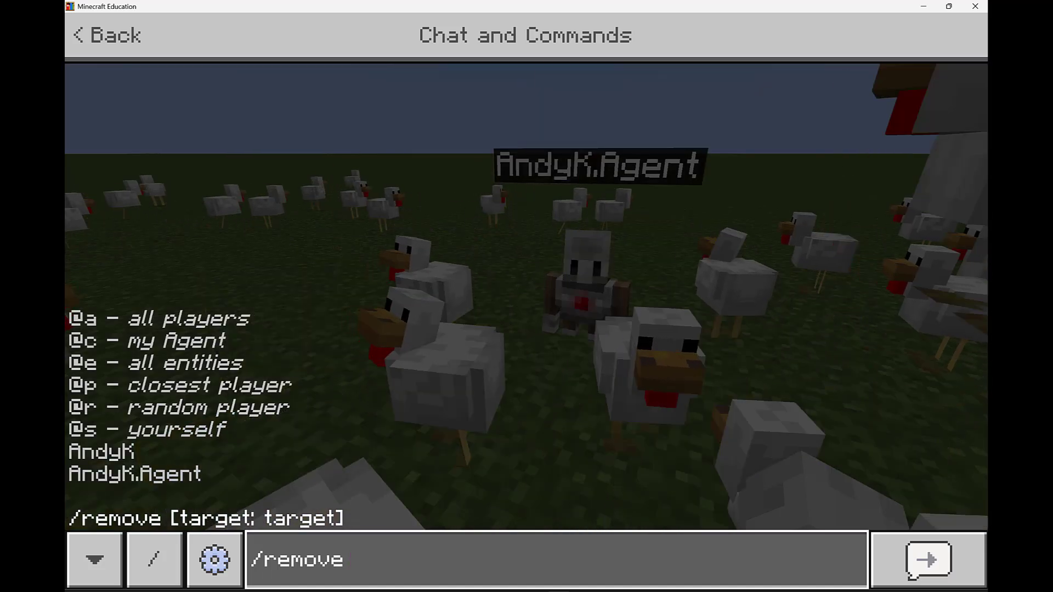
{"action": "type", "text": "@c"}
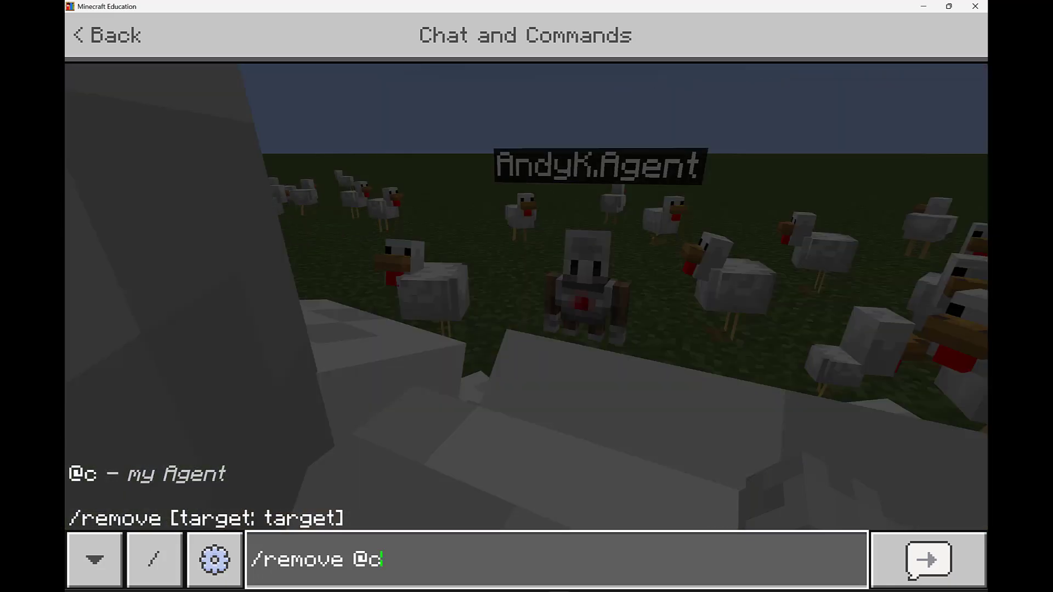
{"action": "left_click", "coordinate": [926, 557]}
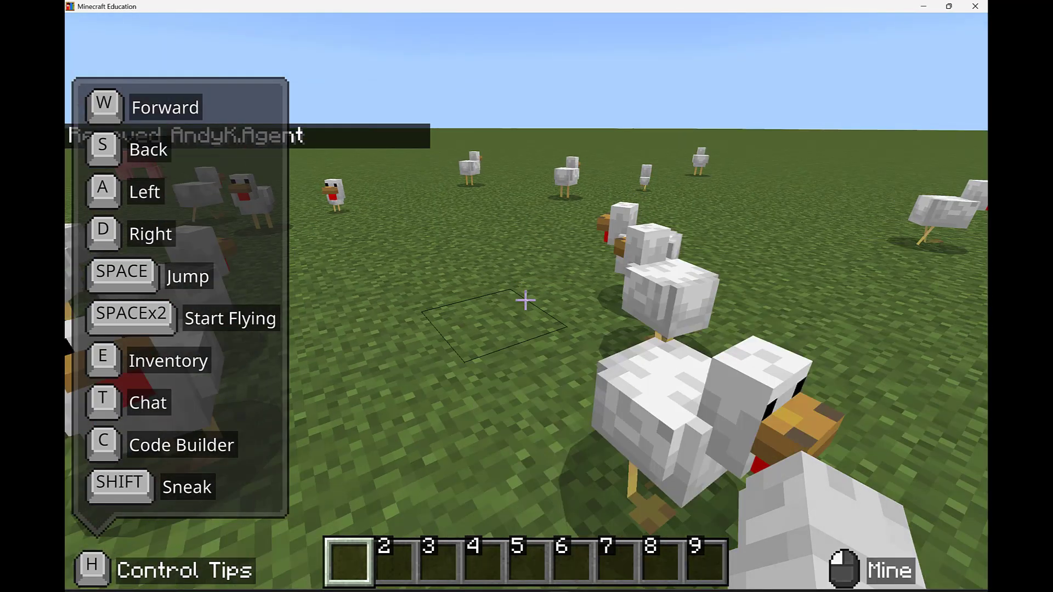
{"action": "left_click", "coordinate": [102, 443]}
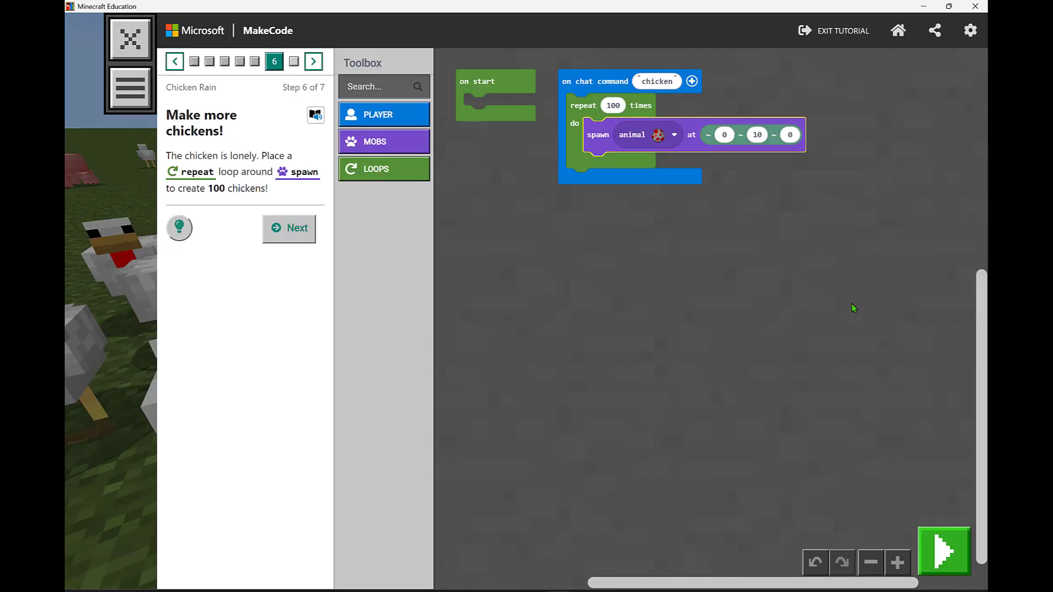